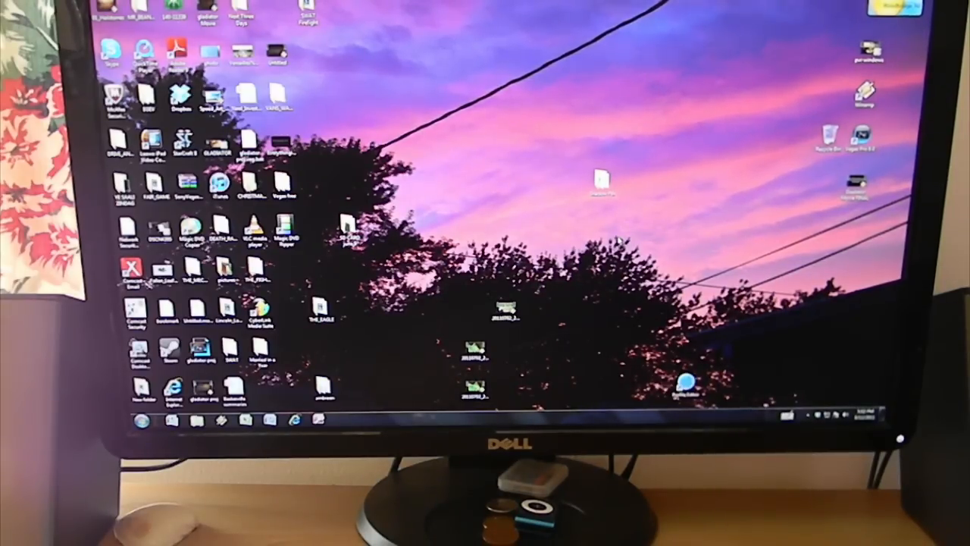
Step: Run the software disc from Computer to show the CyberLink Launcher Menu Selection
{"action": "left_click", "coordinate": [136, 420]}
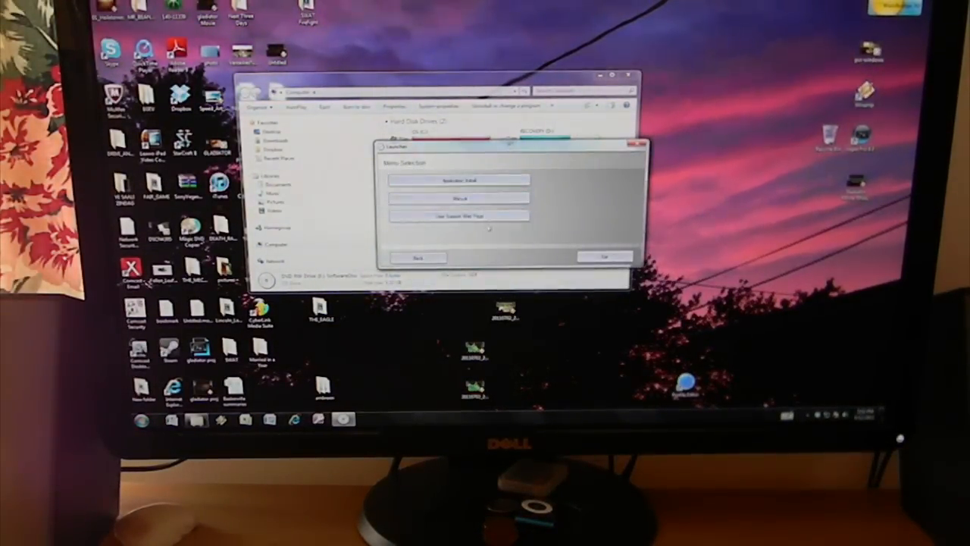
Step: Install the Blu-ray playback application, then show the Fast and Furious disc's Play with PowerDVD option
{"action": "left_click", "coordinate": [459, 180]}
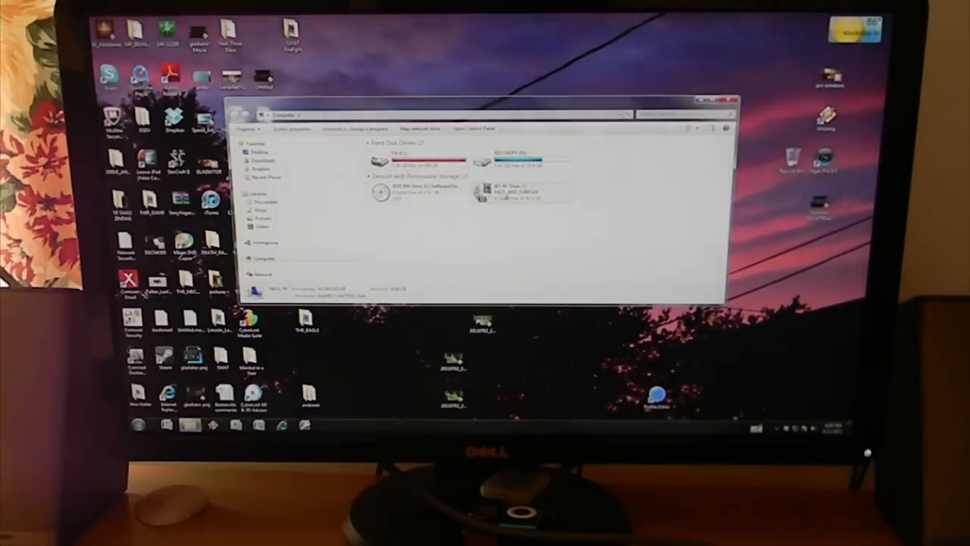
{"action": "right_click", "coordinate": [496, 192]}
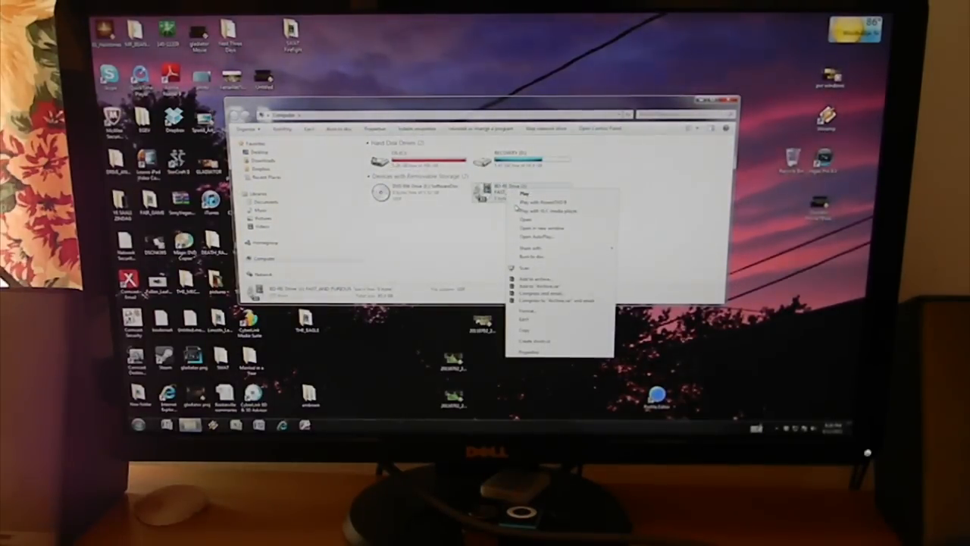